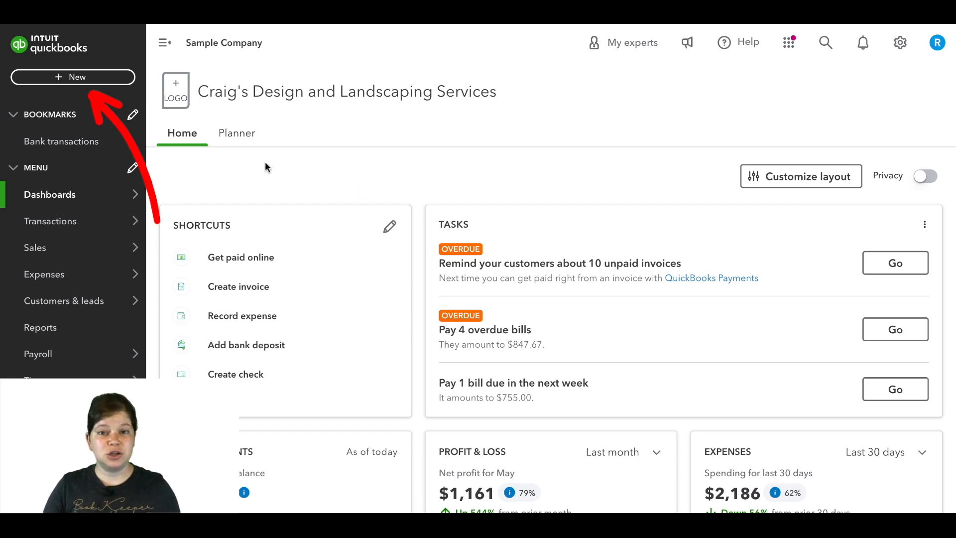
Open a new Vendor credit form from the + New menu
click(73, 77)
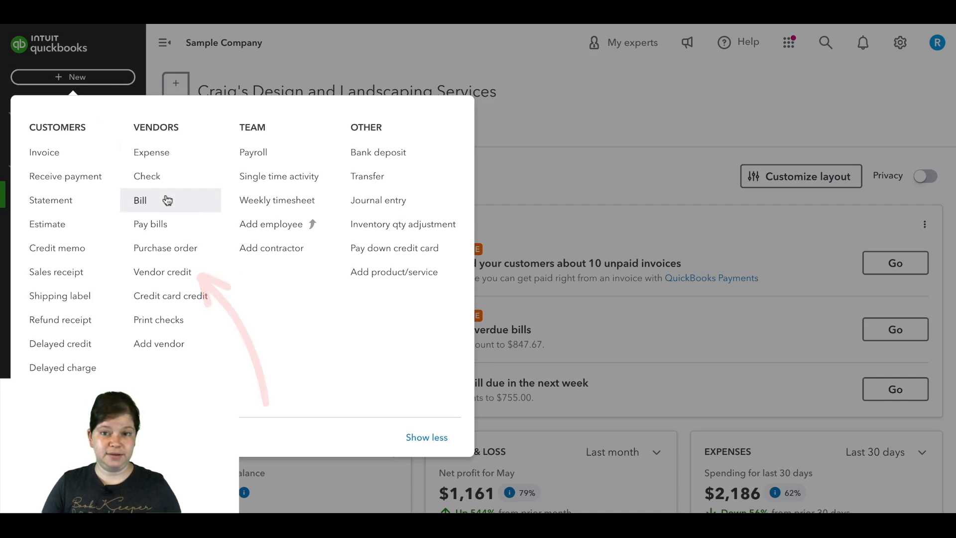
click(162, 272)
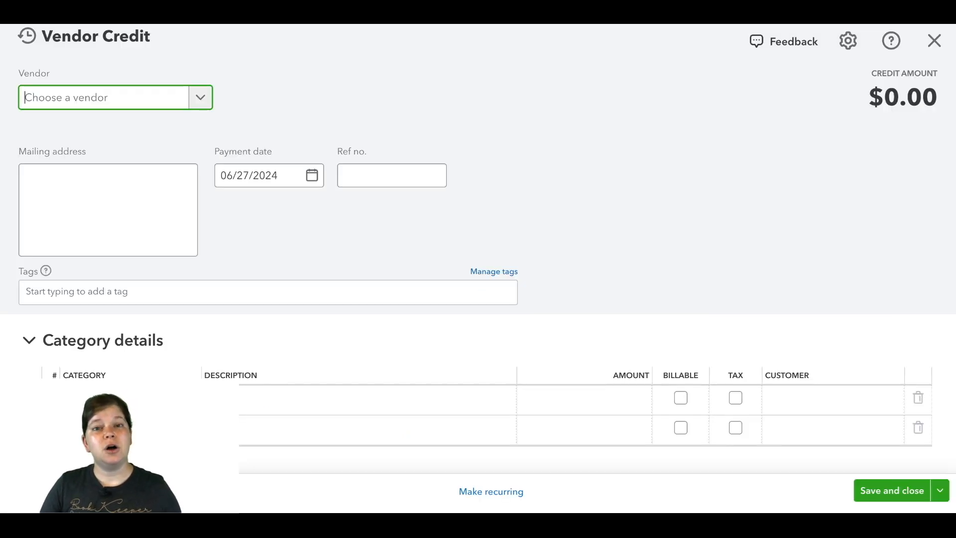
Select PG&E as the vendor and enter reference number CR-1010
text(p)
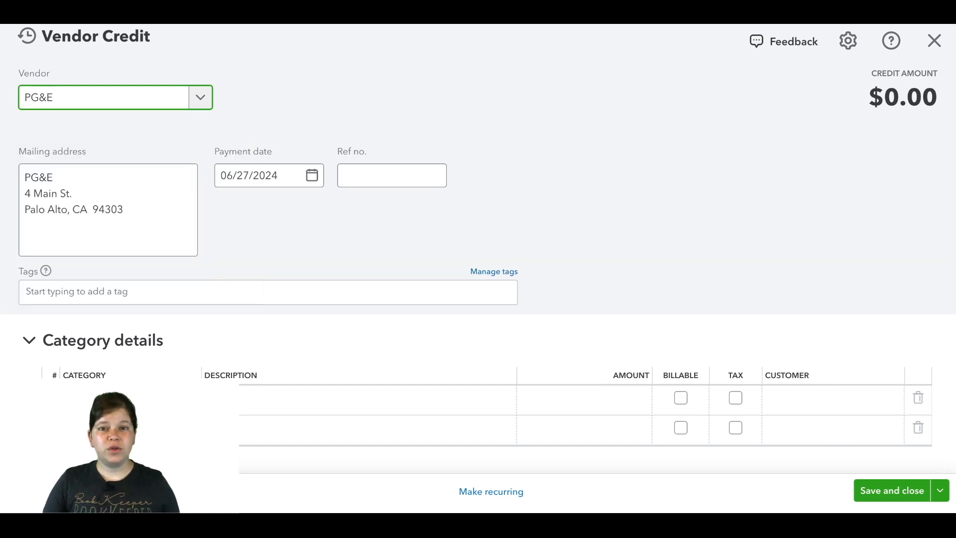
click(268, 174)
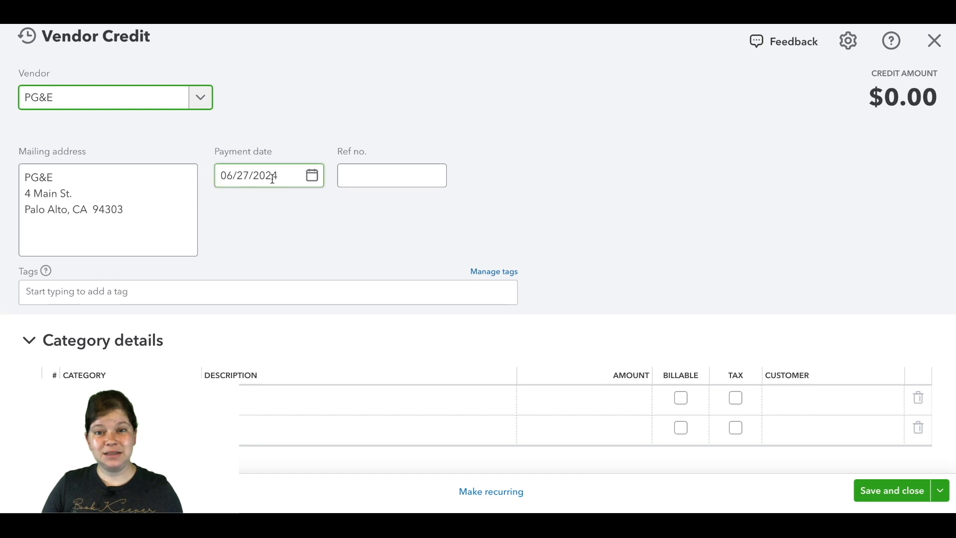
click(391, 174)
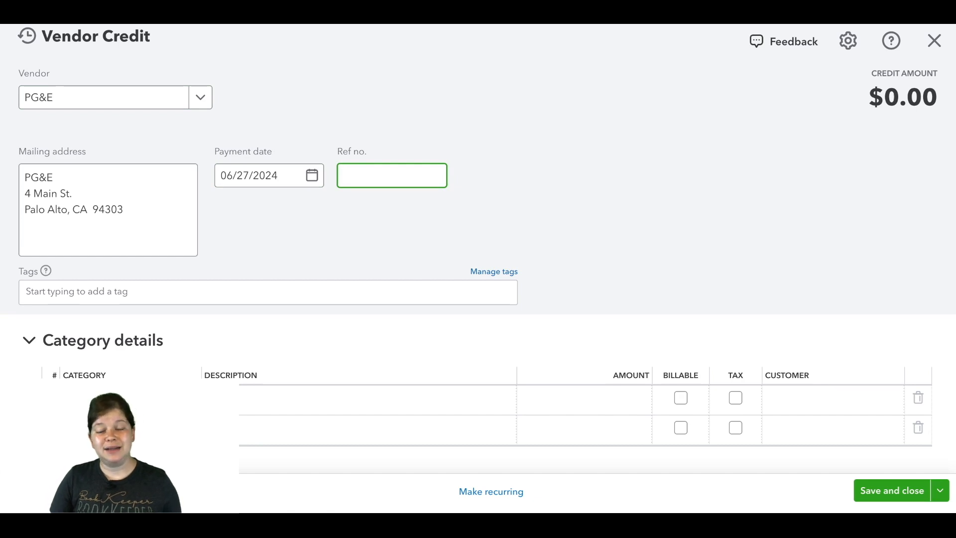
text(CR-)
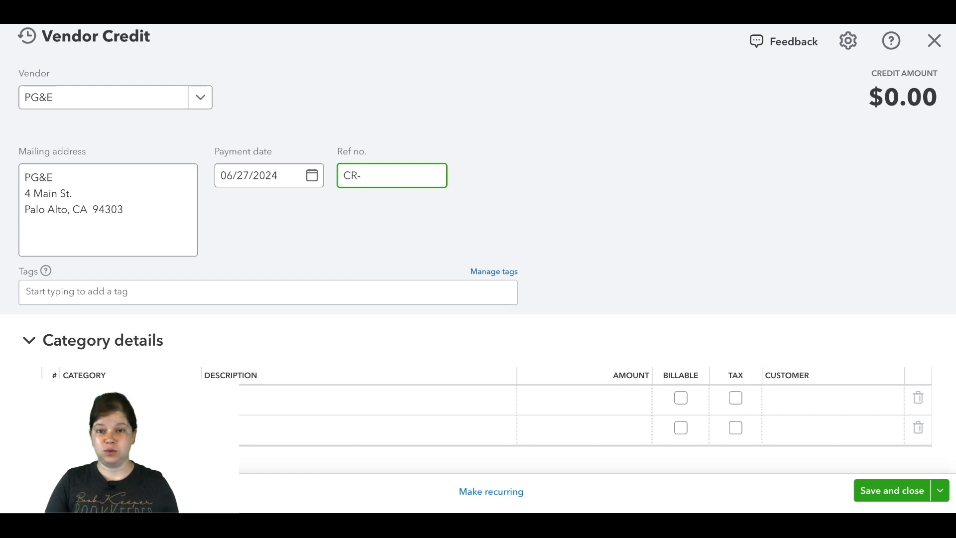
text(1010)
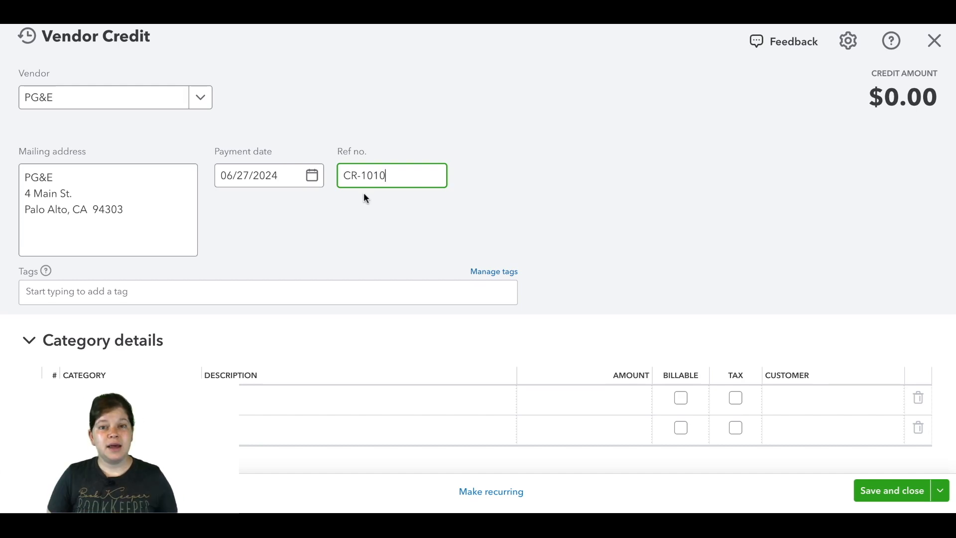
Add row 1: Utilities:Gas and Electric, 'Credit for Overcharge', amount 25.00
scroll(down, 3)
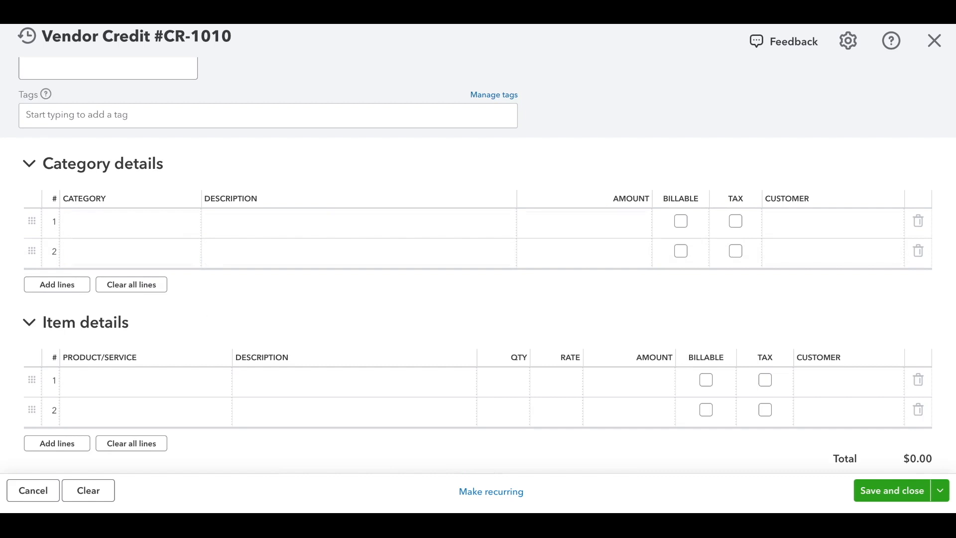
click(122, 223)
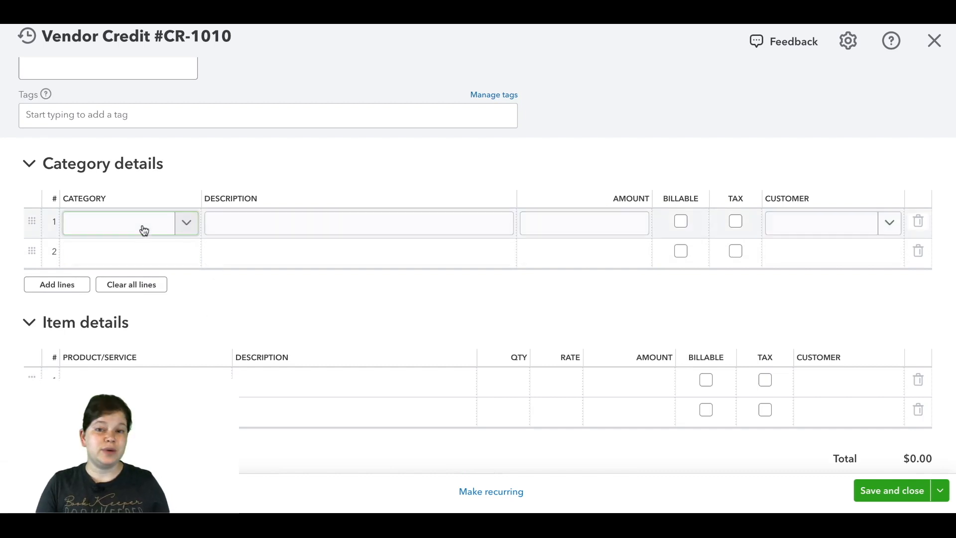
click(119, 222)
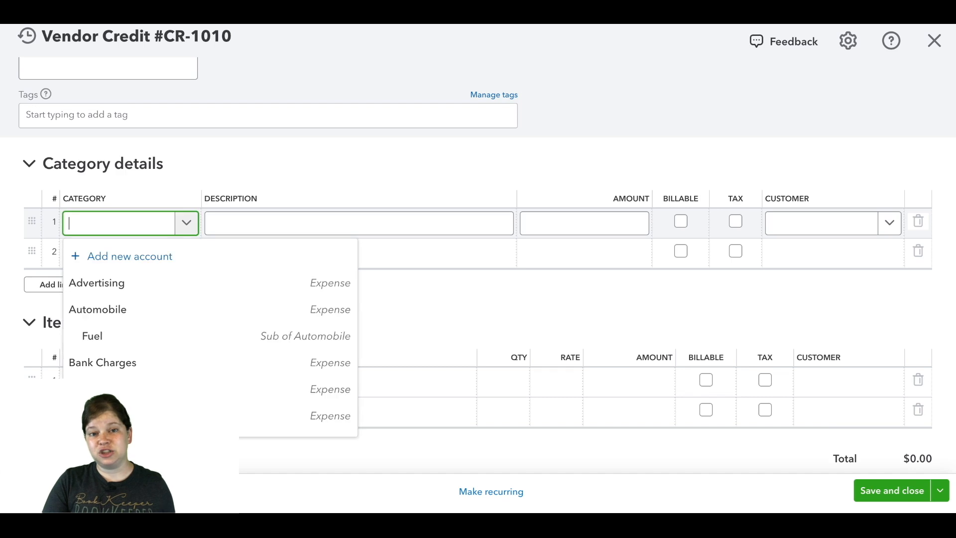
text(gas)
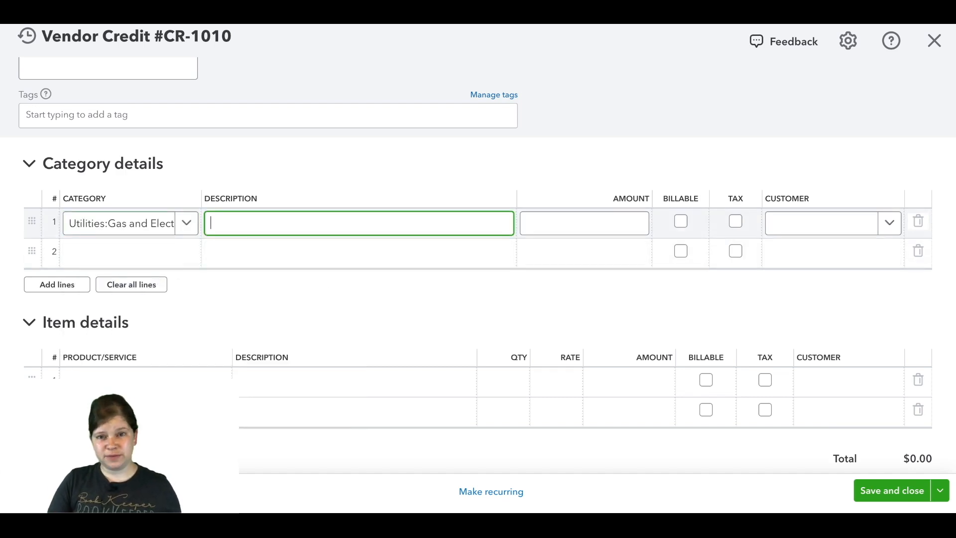
text(Credit for Overchar)
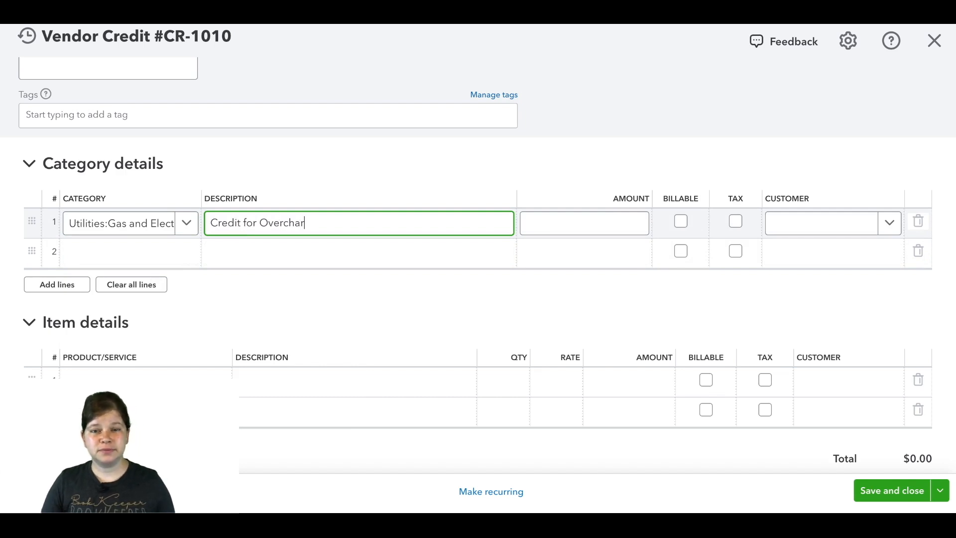
text(ge)
click(584, 223)
text($25.00)
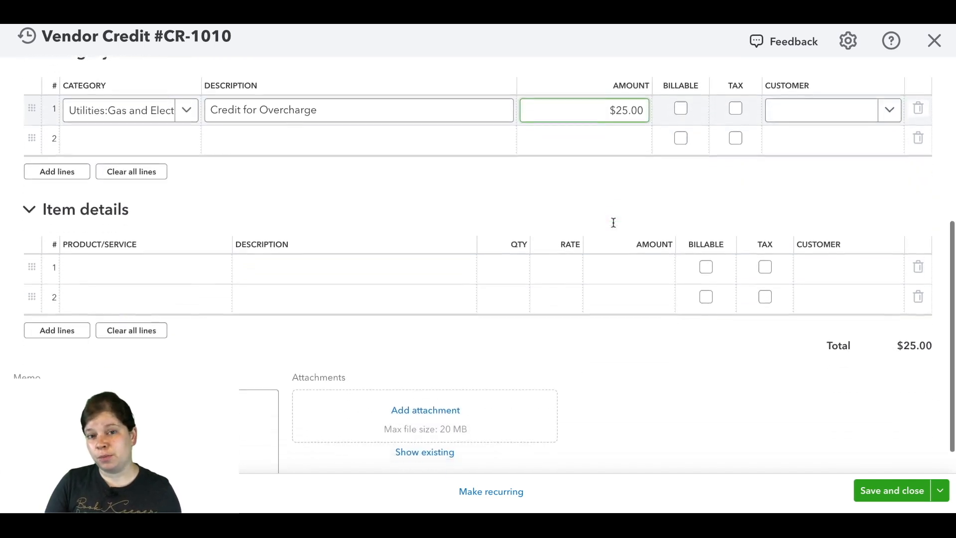
scroll(down, 3)
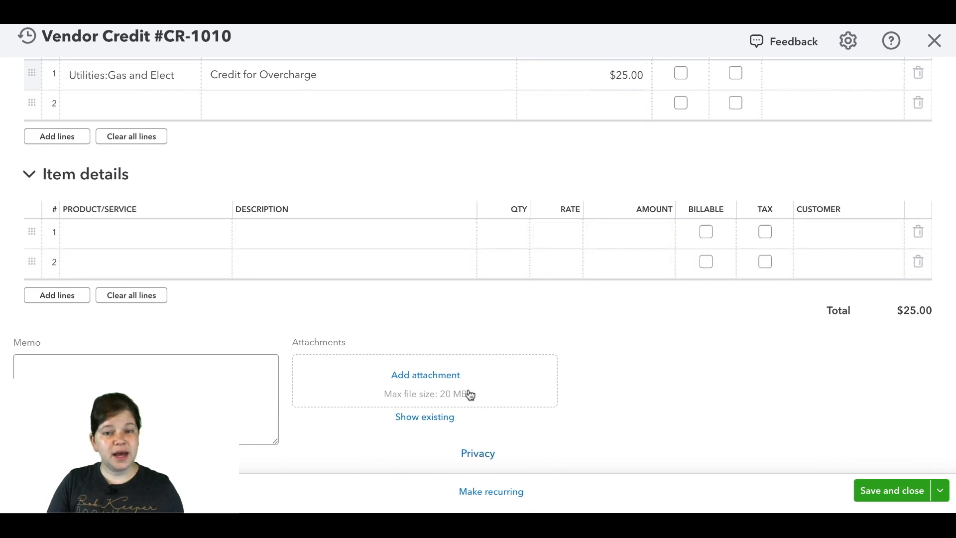
Save and close the $25.00 PG&E vendor credit CR-1010
click(891, 490)
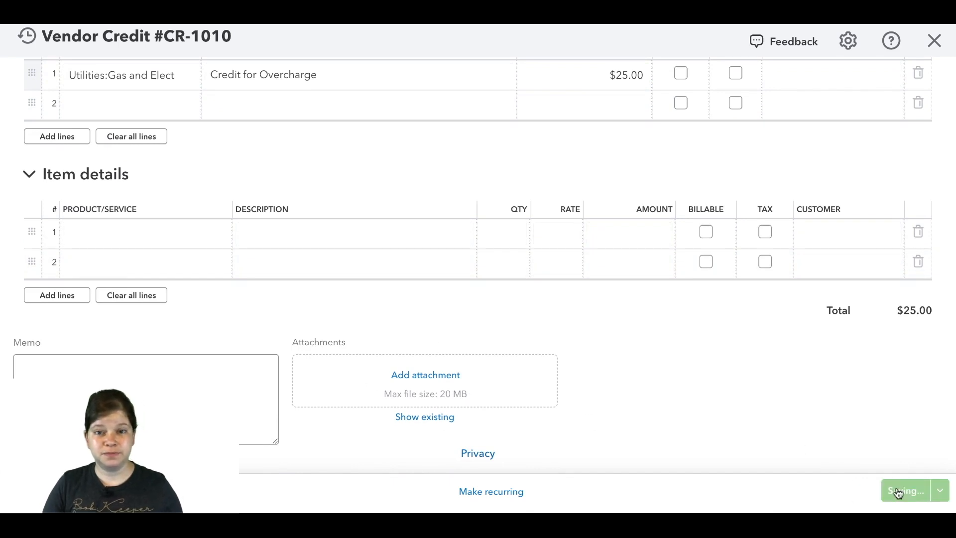
click(905, 490)
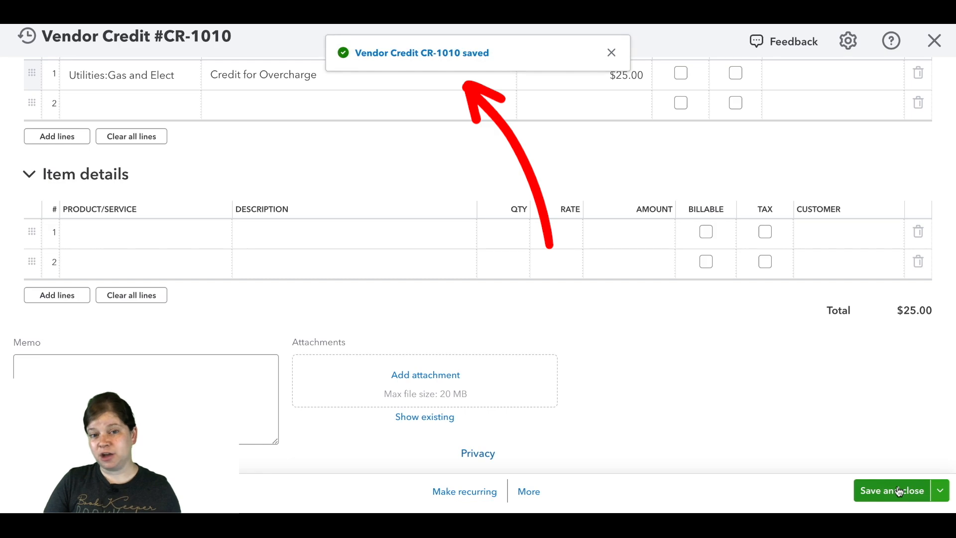
click(892, 490)
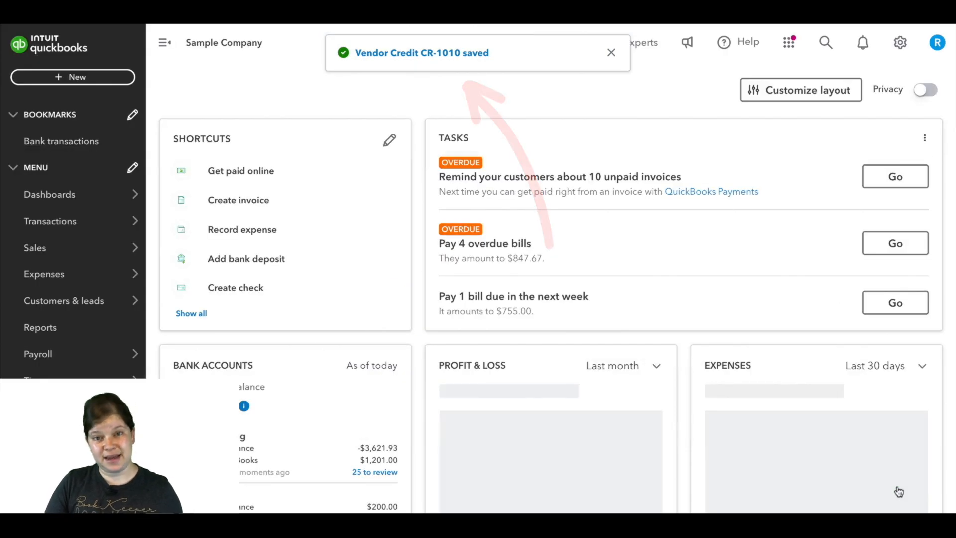